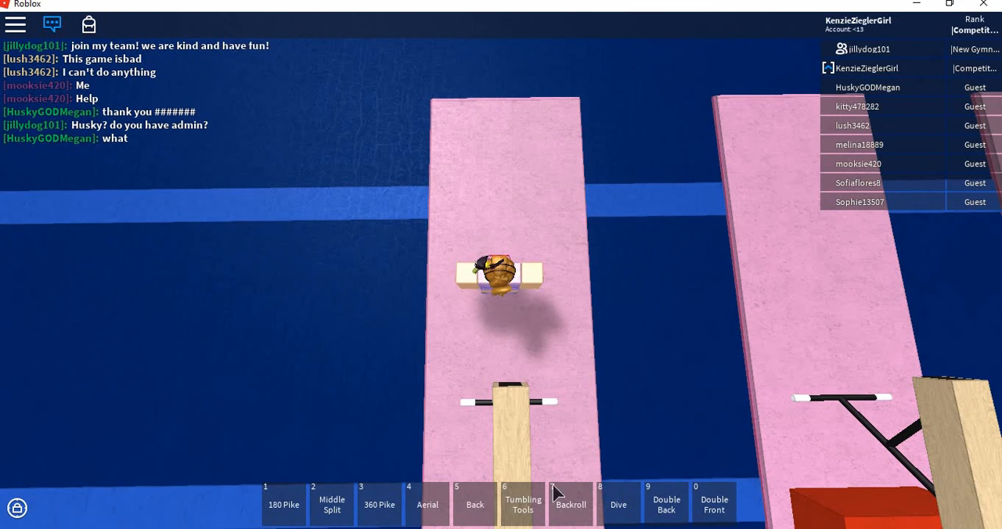
mouse_move(597, 292)
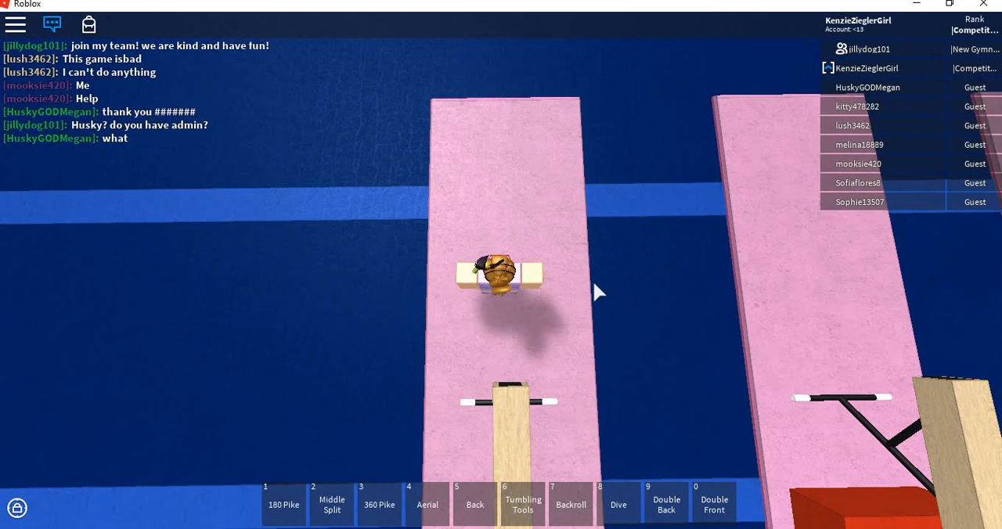
Show the Tumbling Tools moves from hotbar slot 6 and draft '/e wave' in chat unsent
click(523, 504)
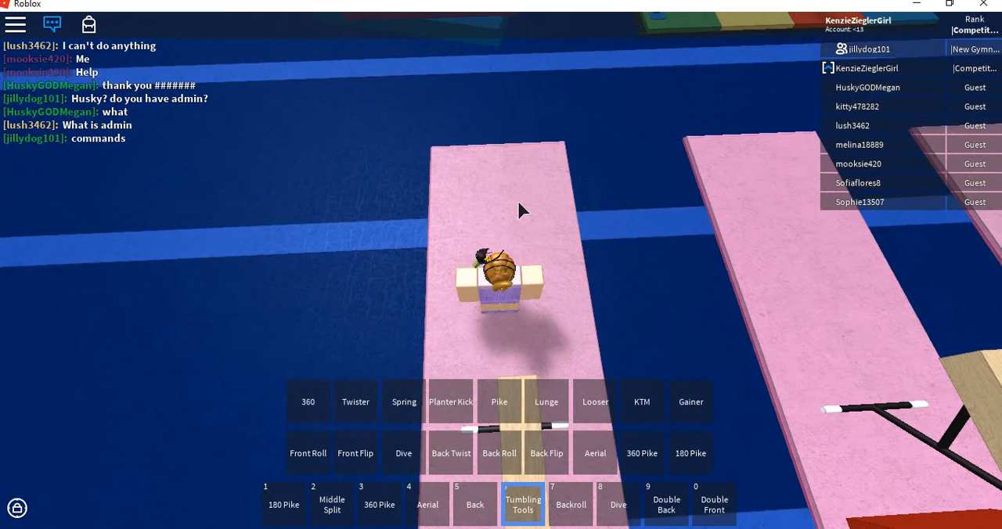
text(/e wave)
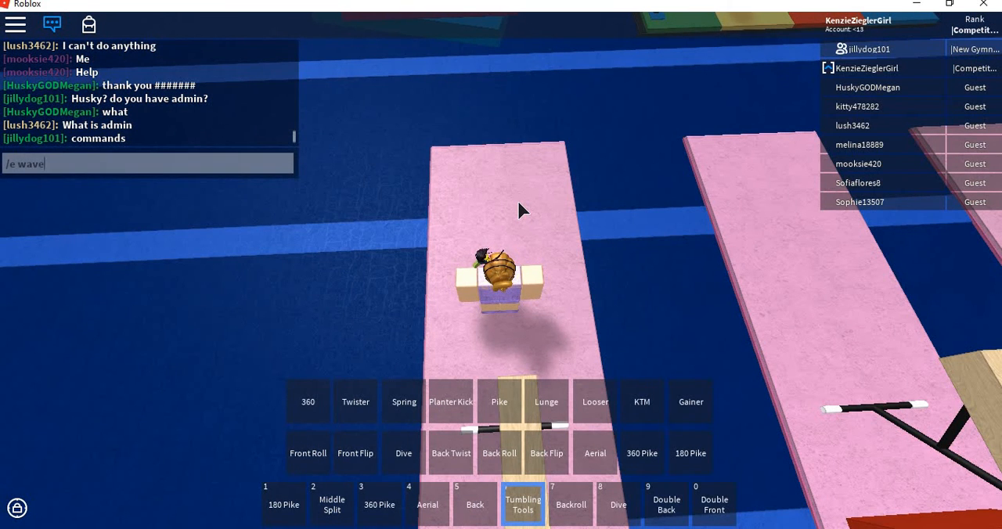